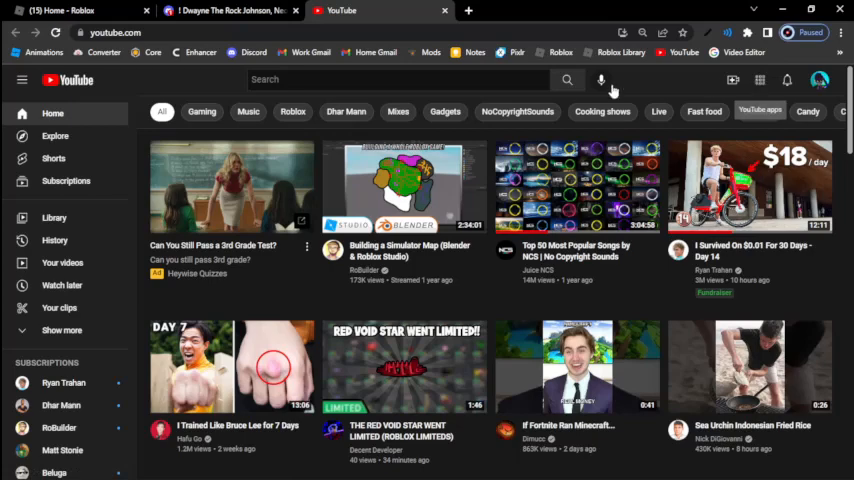
Step: Search YouTube for '48' and choose the 48kgoat channel suggestion
text(48)
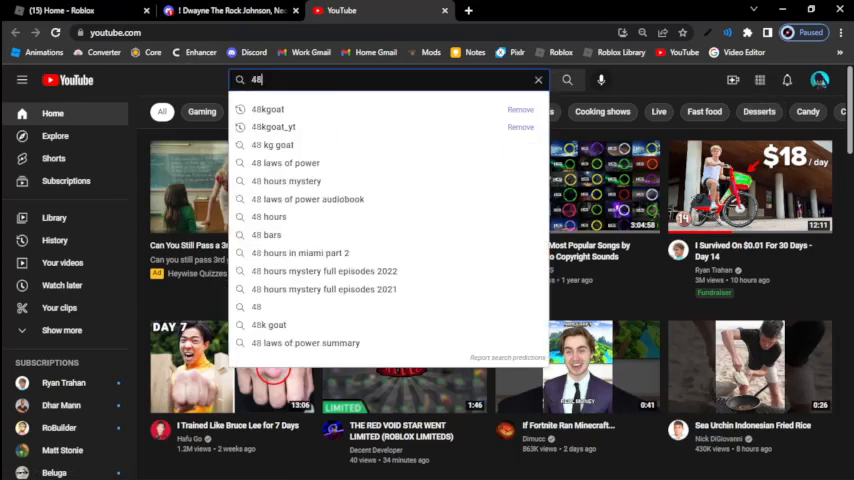
click(268, 108)
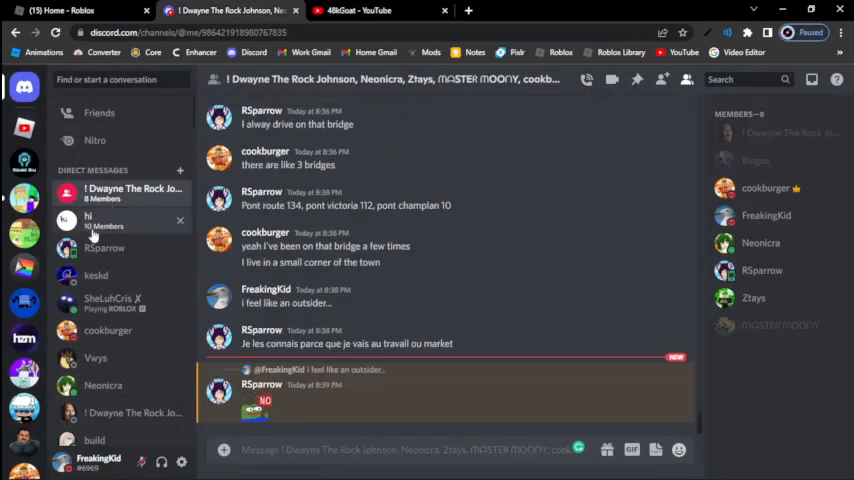
Step: Go via the 'hi' group chat to the Goats Crib server's #boosters channel
click(88, 218)
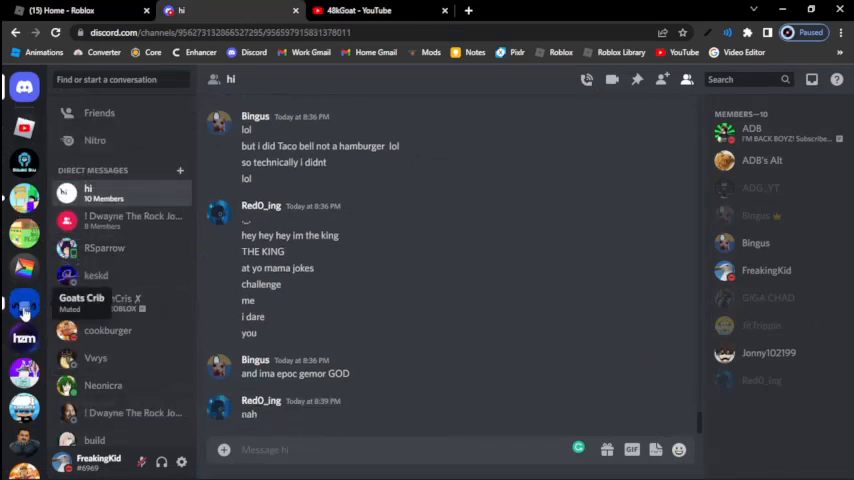
click(24, 302)
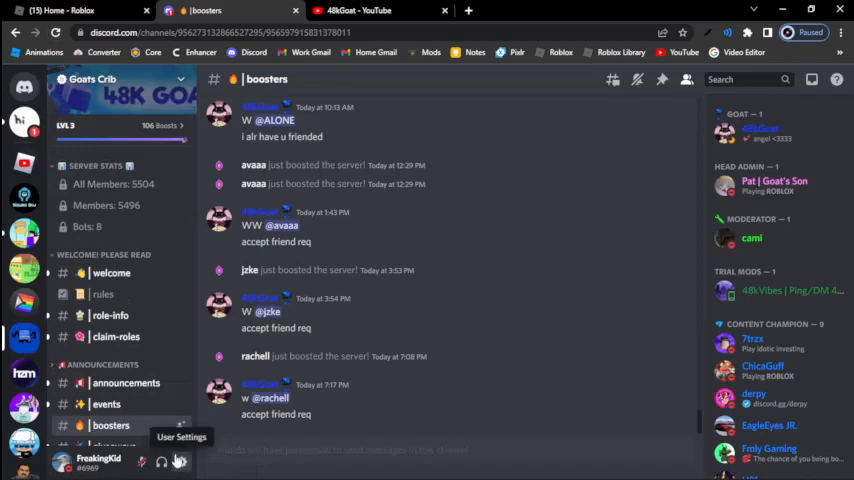
Step: From User Settings > Server Boost, transfer a boost to Goats Crib found by searching 'go'
click(180, 460)
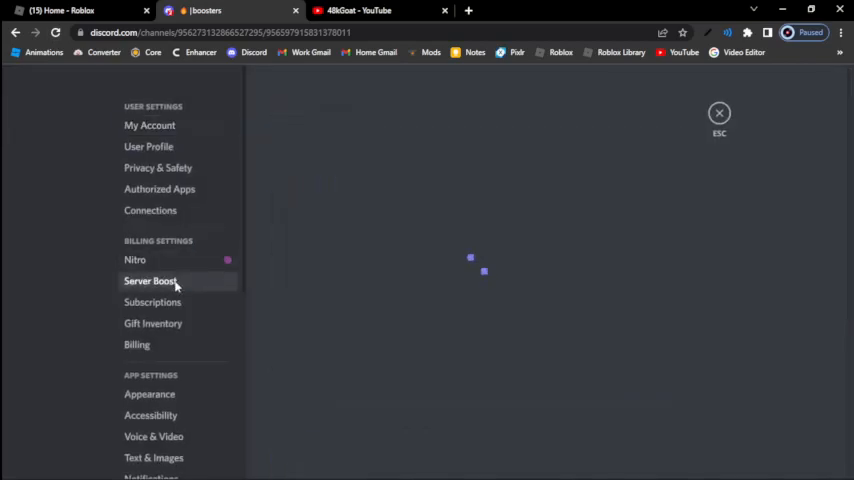
click(150, 280)
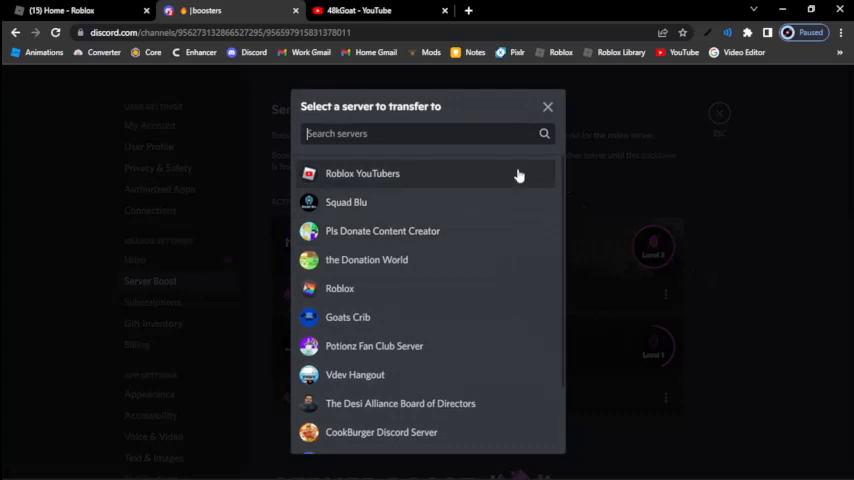
text(go)
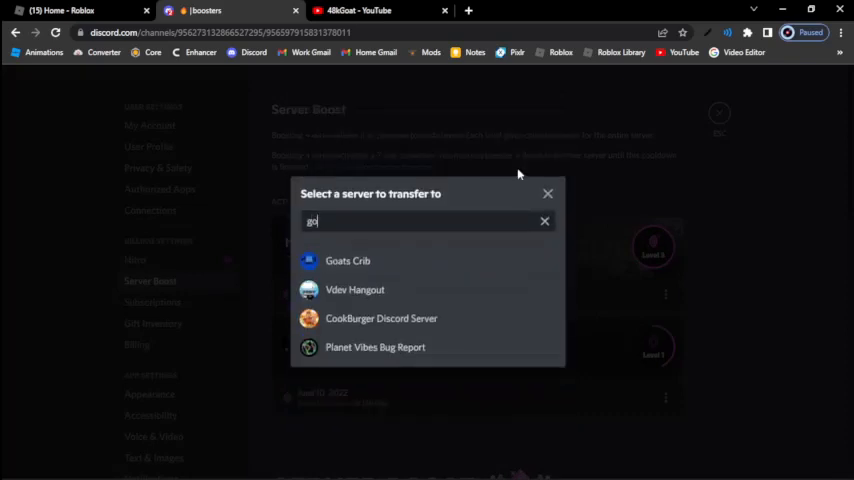
click(348, 260)
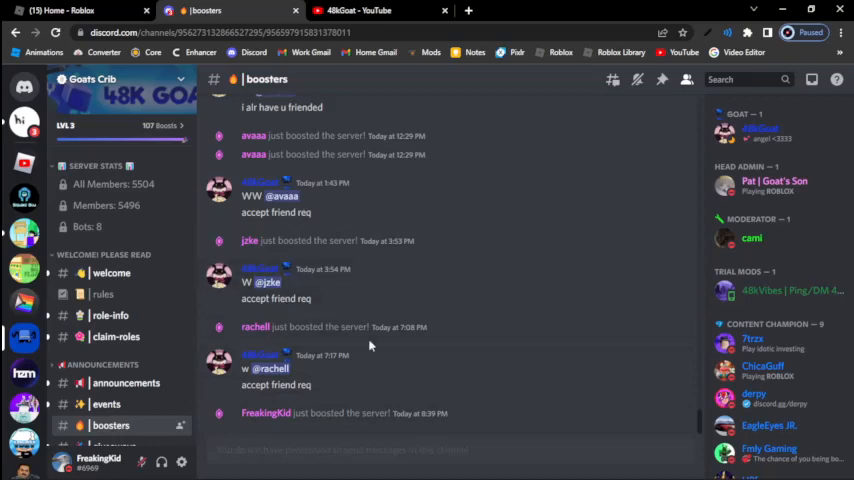
click(24, 122)
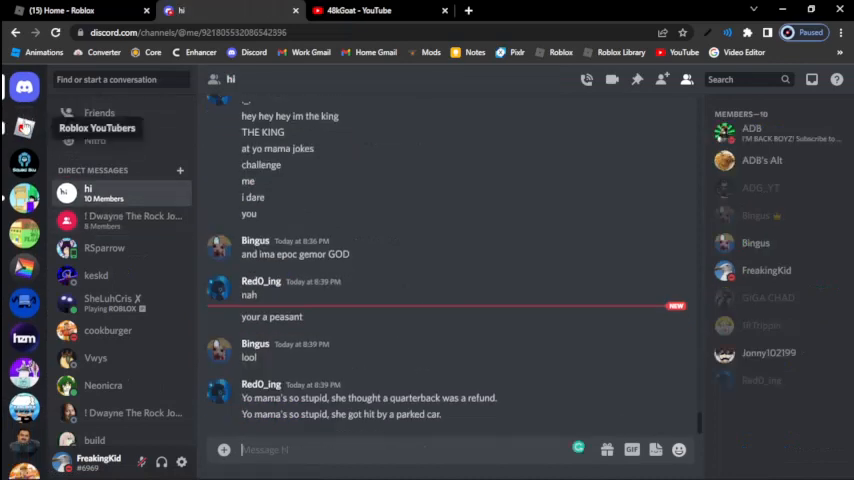
click(24, 304)
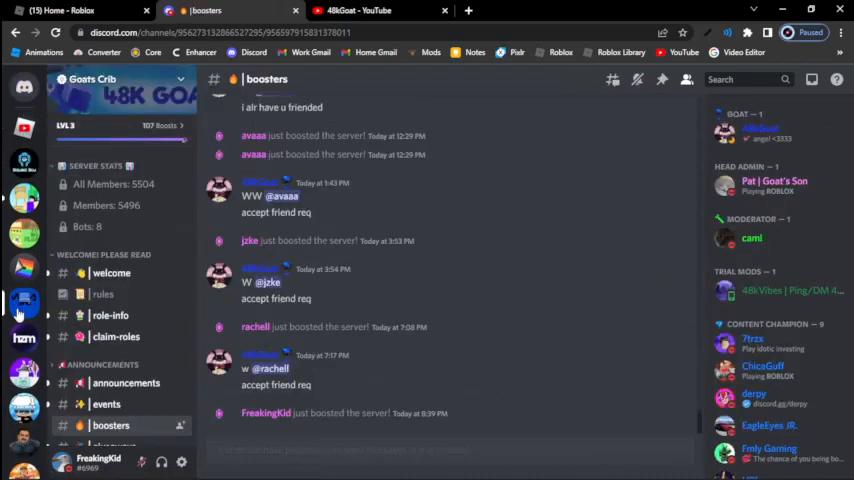
mouse_move(454, 364)
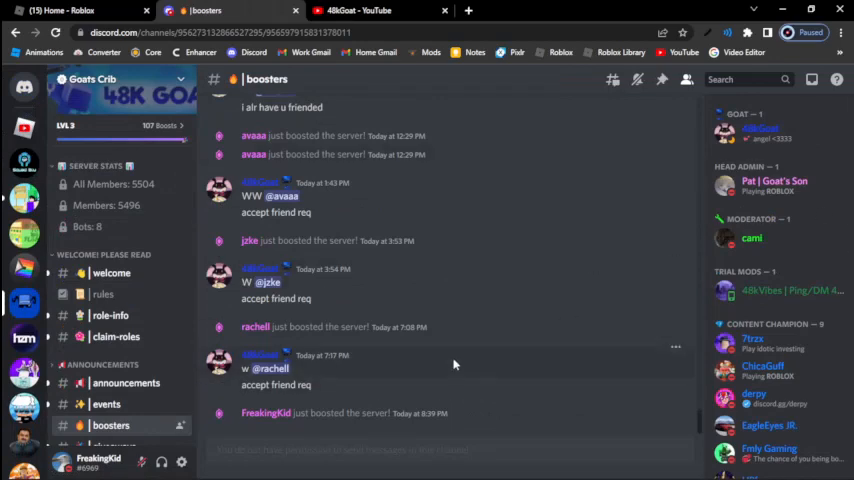